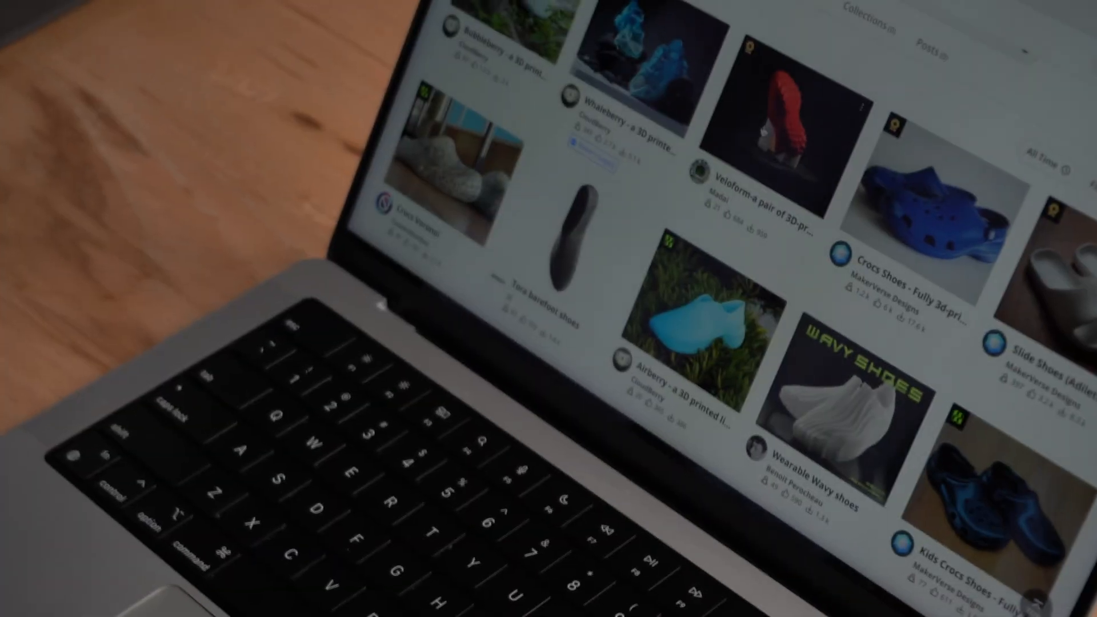
Open the red Veloform shoe model page listing its size-specific print profiles.
{"action": "left_click", "coordinate": [781, 105]}
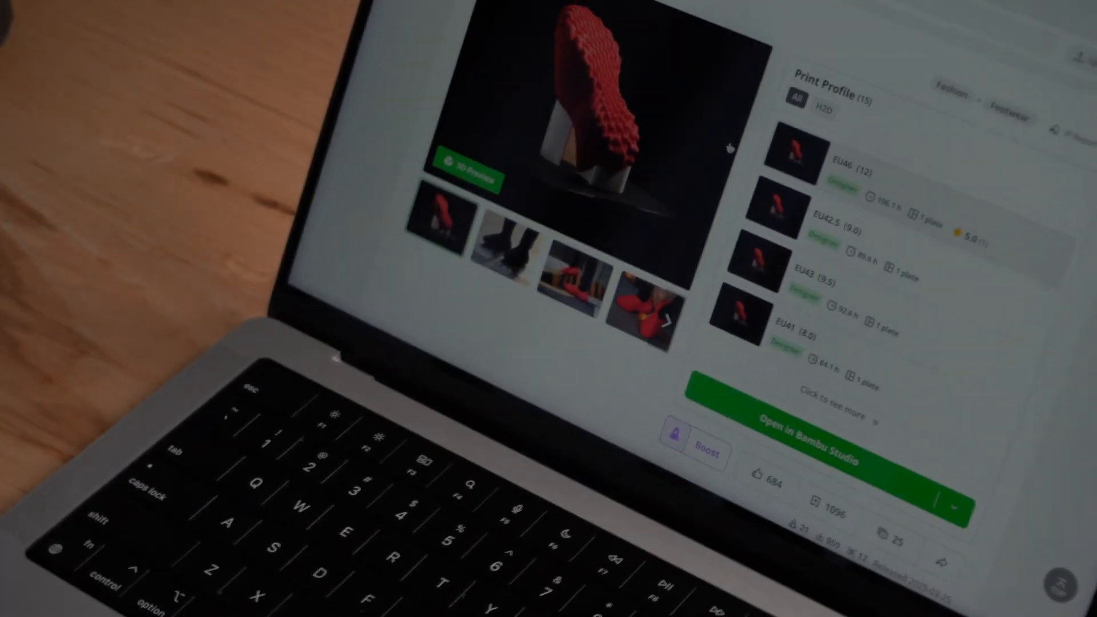